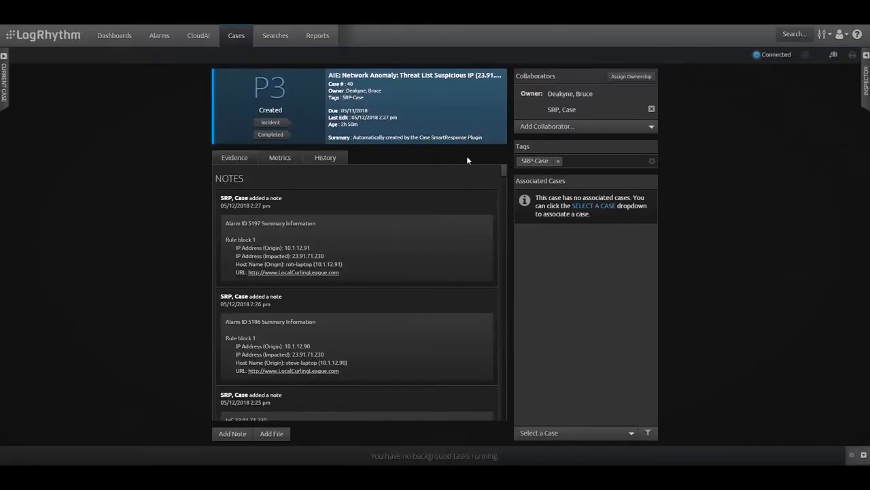
# Step: Load ransomware case 41 with its Jake-Laptop pivot search listing 31 logs
pyautogui.scroll(-3)
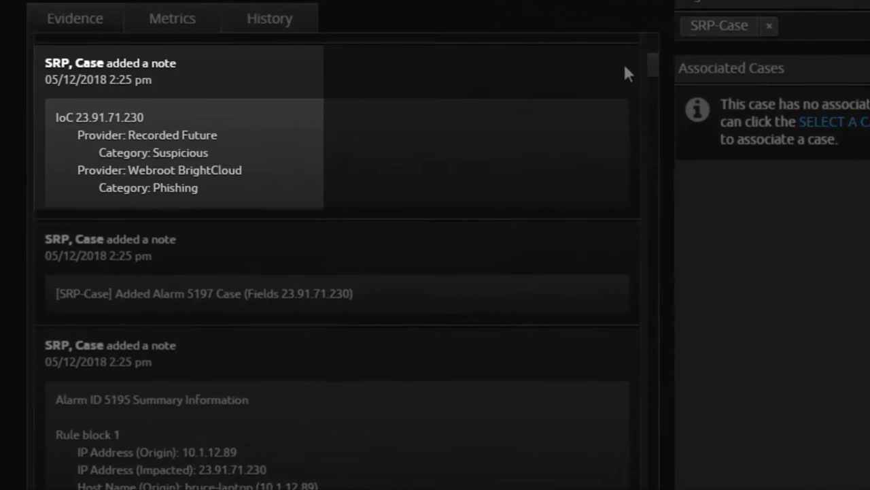
pyautogui.scroll(-3)
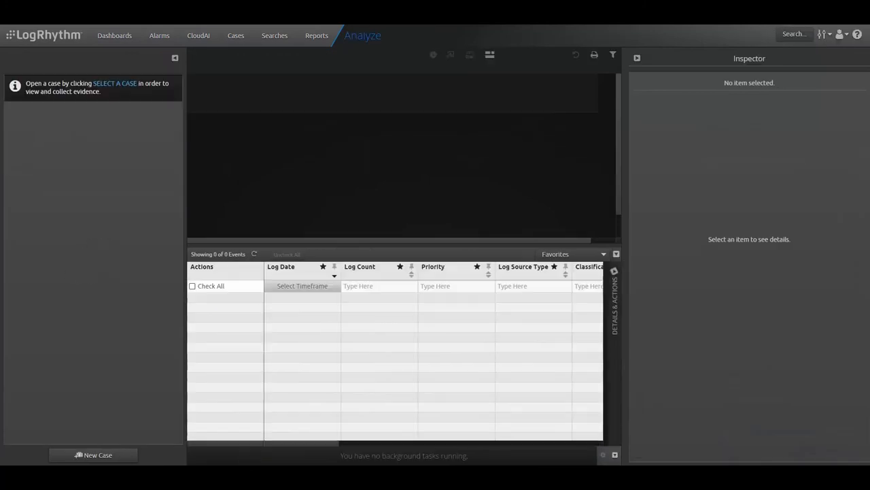
pyautogui.click(114, 83)
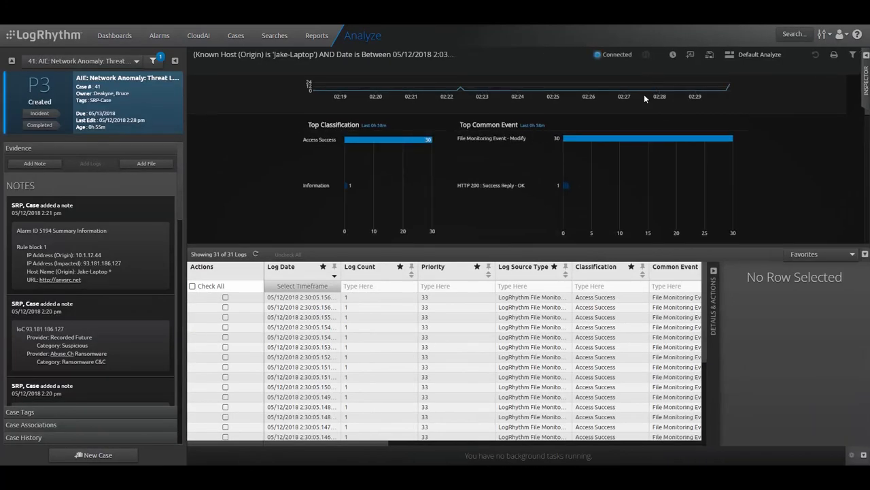